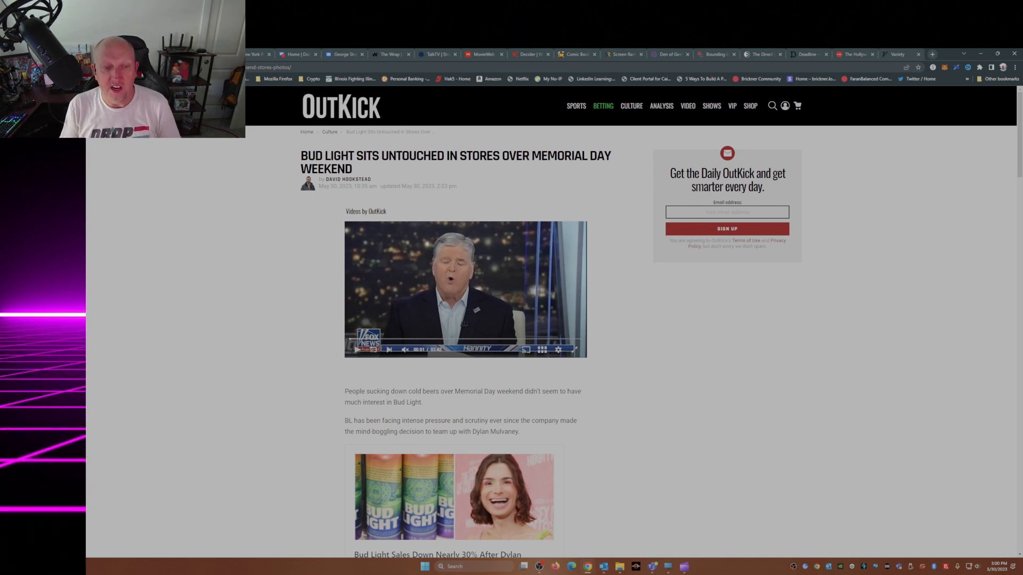
Read down the Bud Light article until the embedded Memorial Day YouTube video is in view.
{"action": "scroll", "scroll_direction": "down", "scroll_amount": 3}
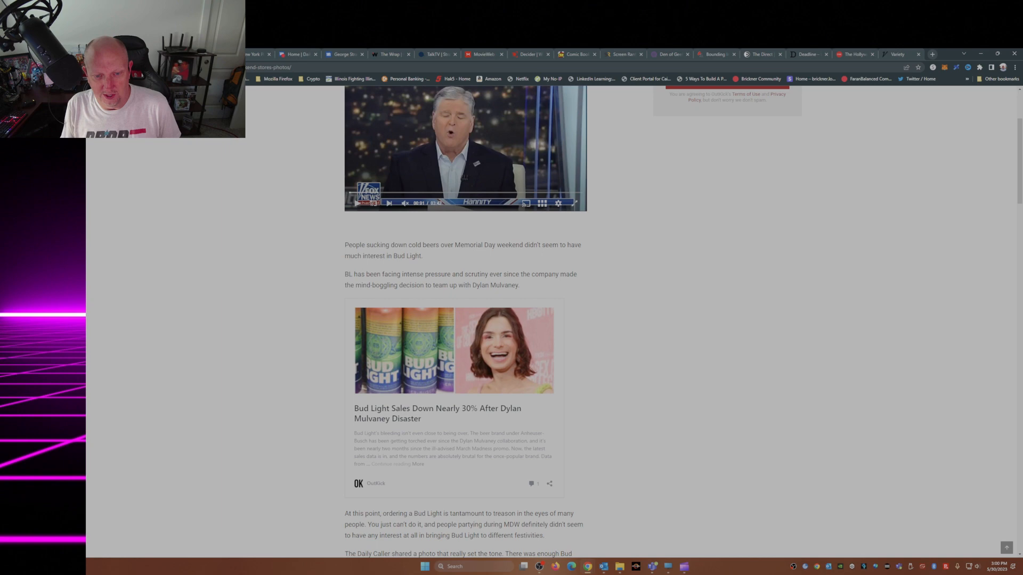
{"action": "scroll", "scroll_direction": "down", "scroll_amount": 3}
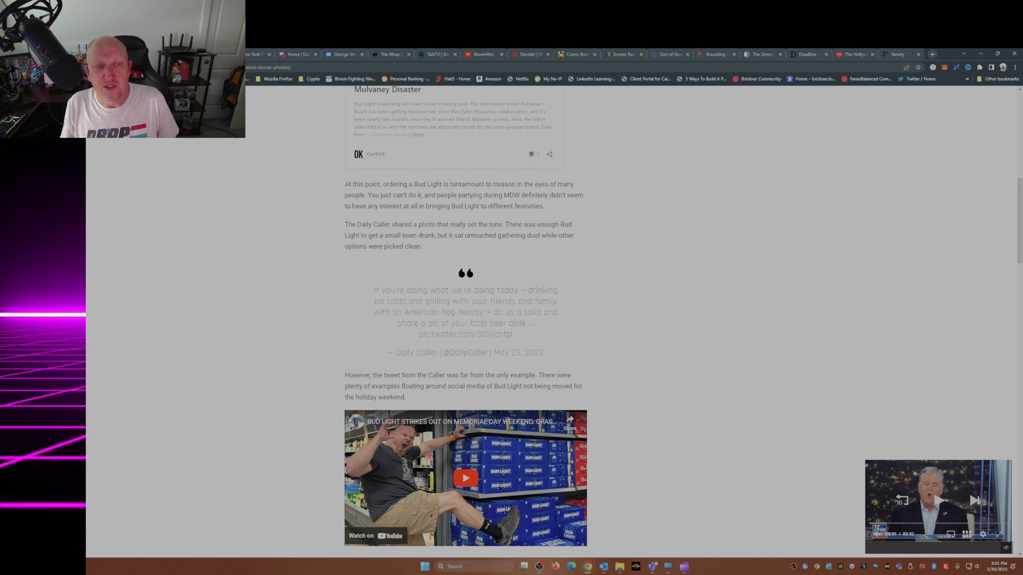
{"action": "scroll", "scroll_direction": "down", "scroll_amount": 3}
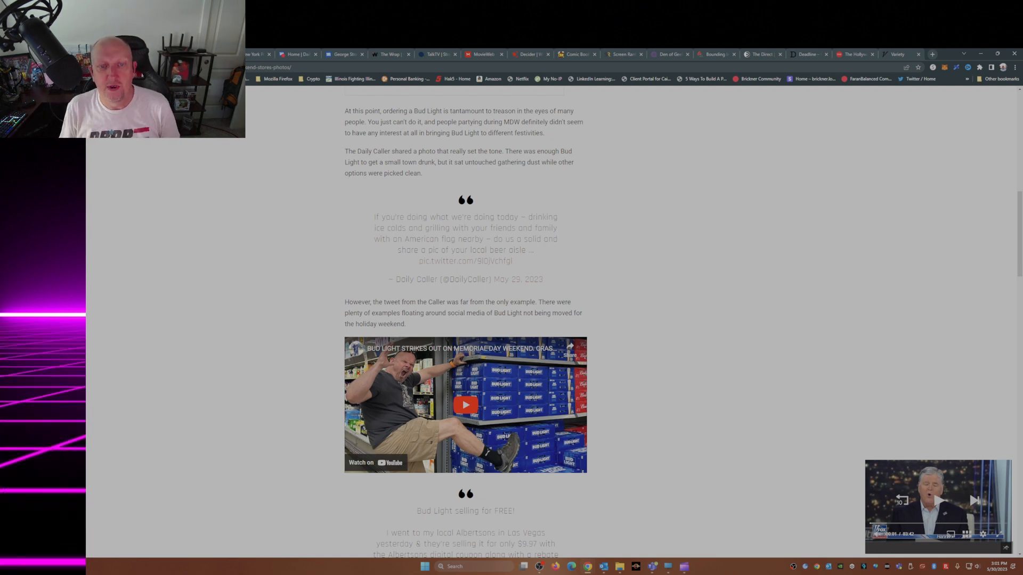
{"action": "scroll", "scroll_direction": "down", "scroll_amount": 3}
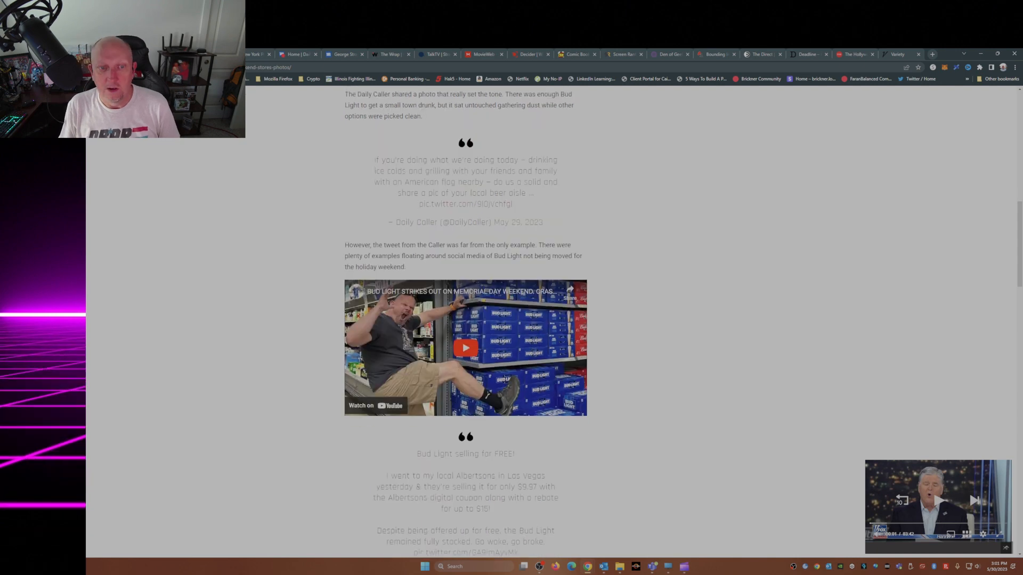
{"action": "scroll", "scroll_direction": "down", "scroll_amount": 3}
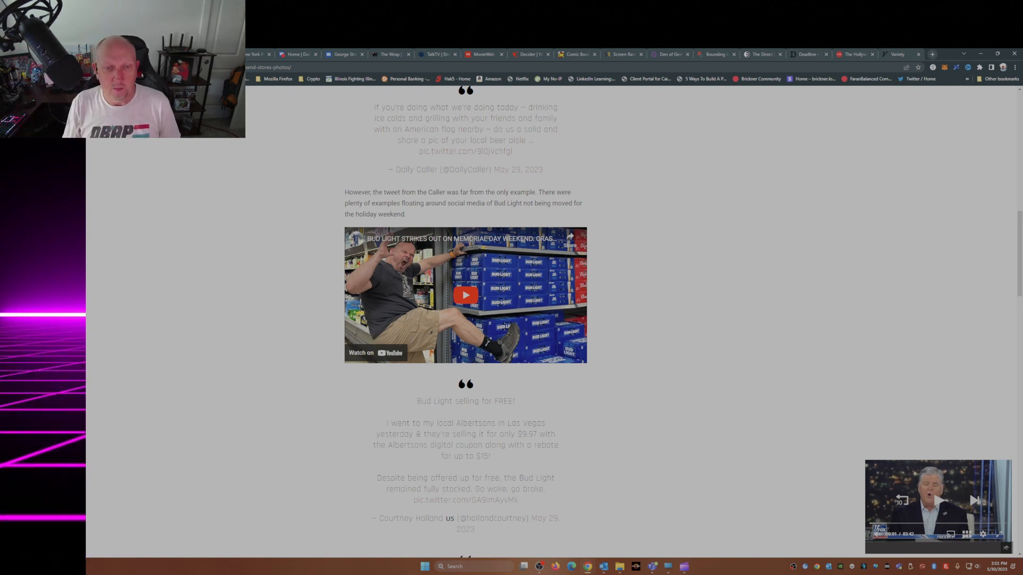
Play the embedded Bud Light Memorial Day video through to its More videos end panel.
{"action": "left_click", "coordinate": [465, 295]}
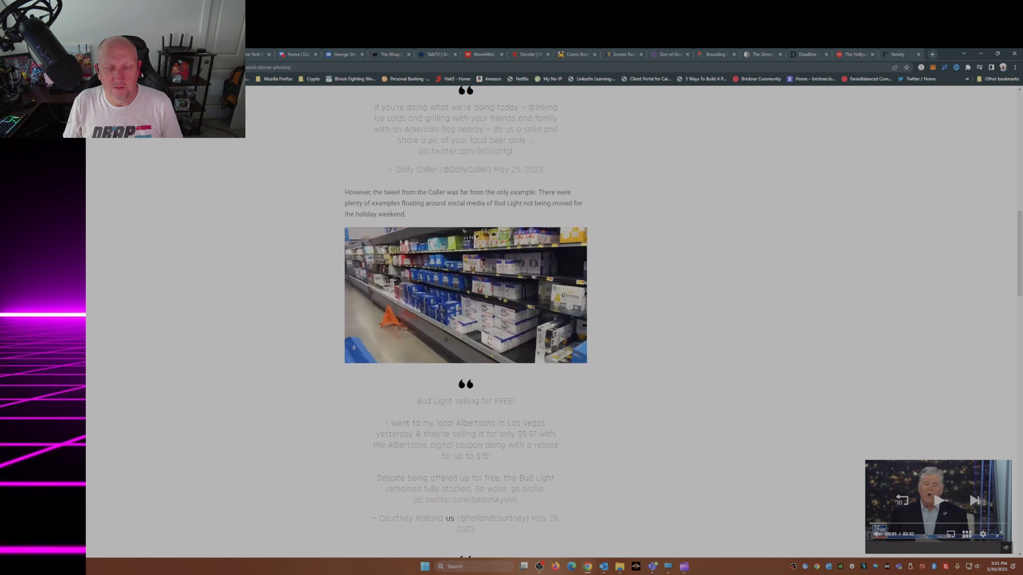
{"action": "left_click", "coordinate": [466, 295]}
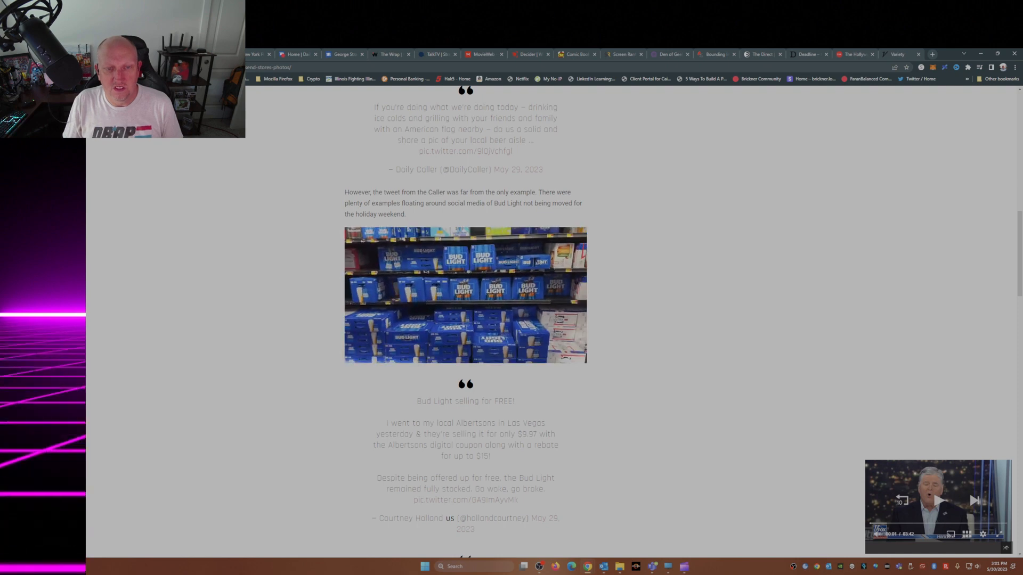
{"action": "left_click", "coordinate": [465, 296]}
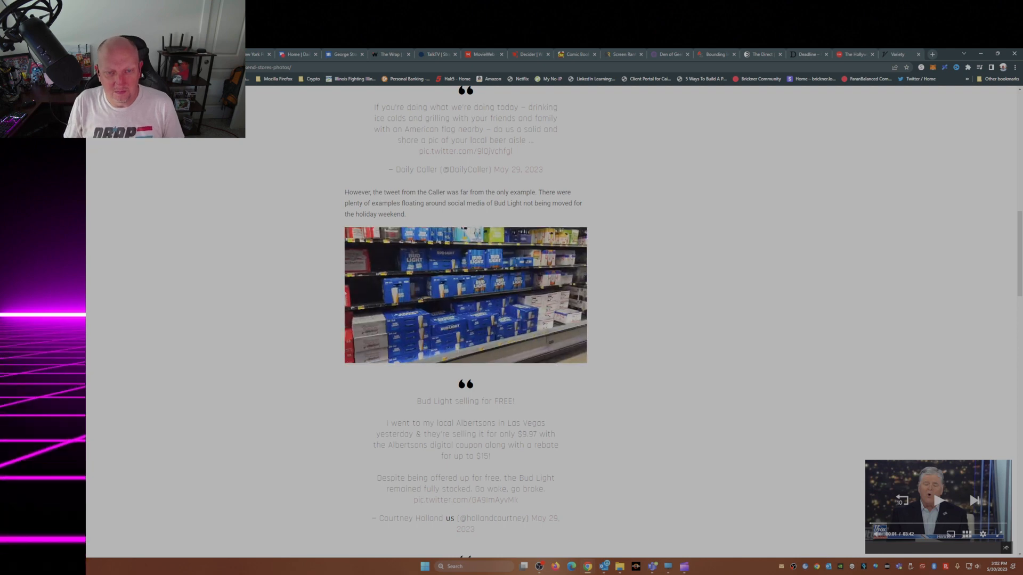
{"action": "left_click", "coordinate": [466, 295]}
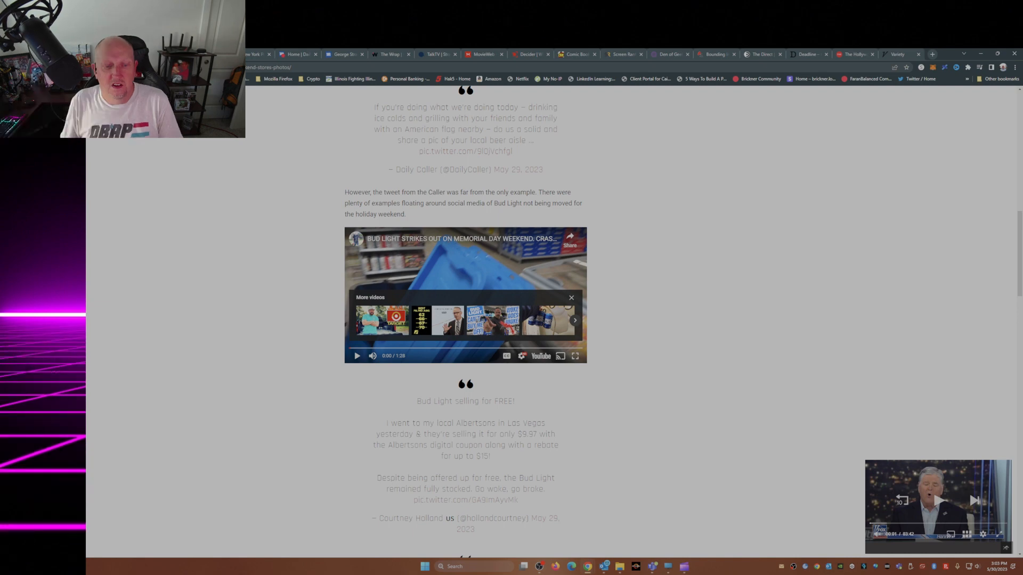
Read past the quoted tweets to the 'Bud Light continues to get lit up' section.
{"action": "scroll", "scroll_direction": "down", "scroll_amount": 3}
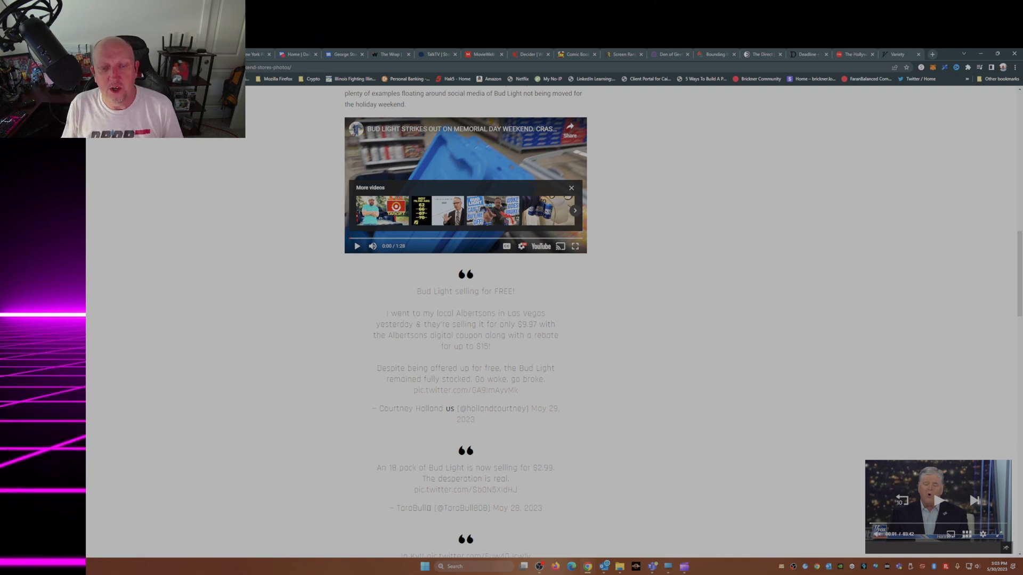
{"action": "scroll", "scroll_direction": "down", "scroll_amount": 3}
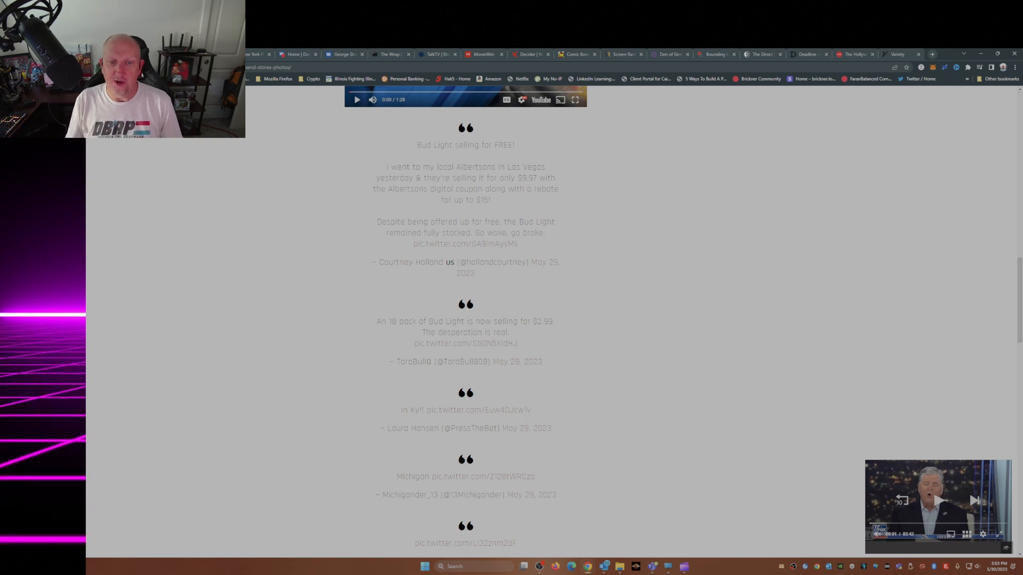
{"action": "scroll", "scroll_direction": "down", "scroll_amount": 3}
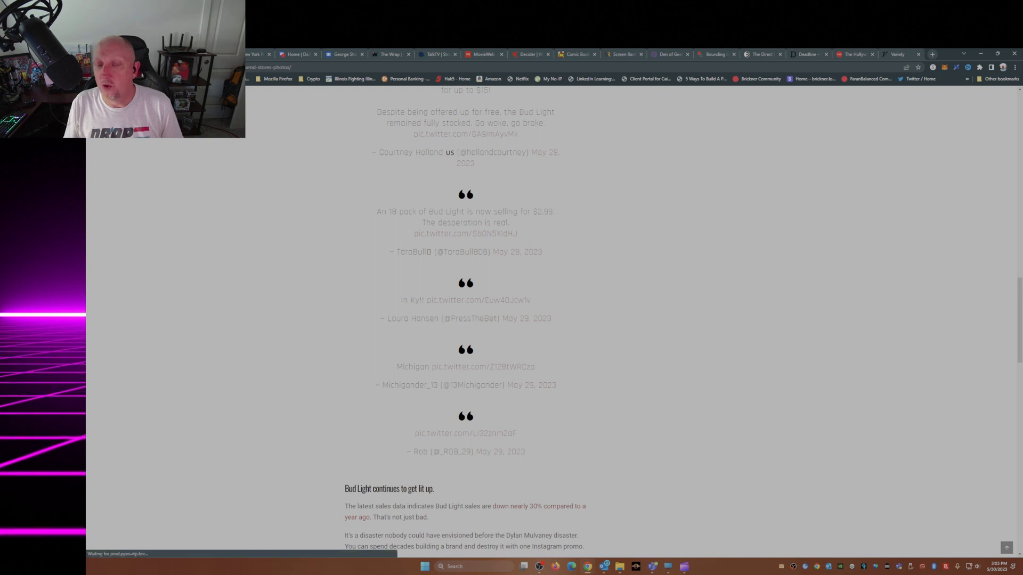
{"action": "scroll", "scroll_direction": "down", "scroll_amount": 3}
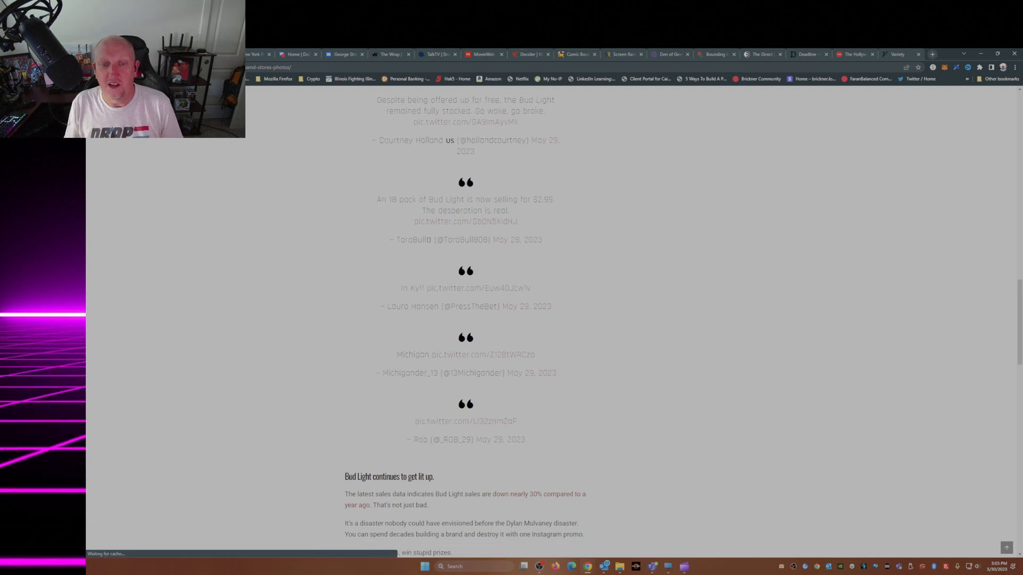
{"action": "scroll", "scroll_direction": "down", "scroll_amount": 3}
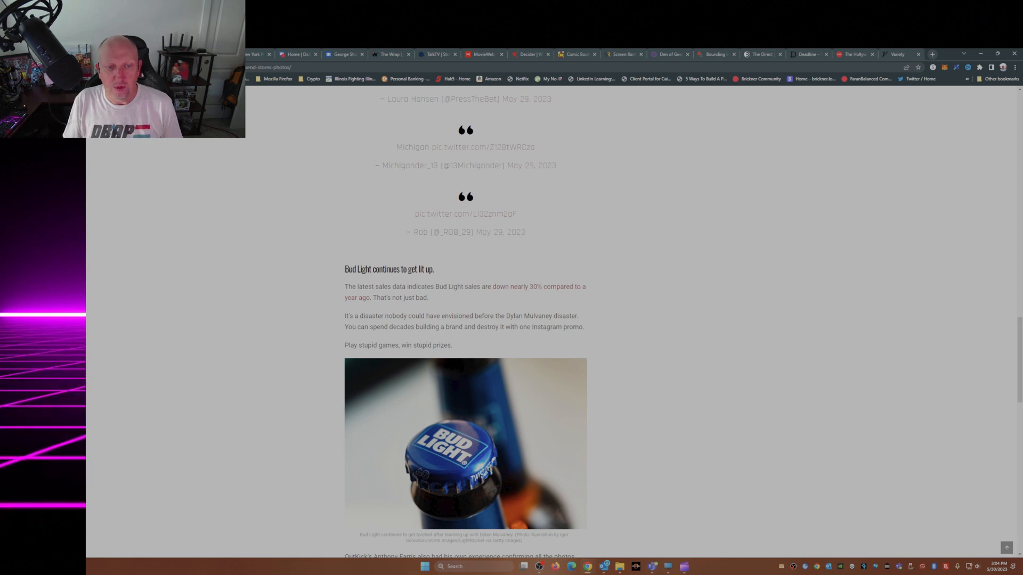
Read to the article's end through the author bio, then scroll back toward the headline.
{"action": "scroll", "scroll_direction": "down", "scroll_amount": 3}
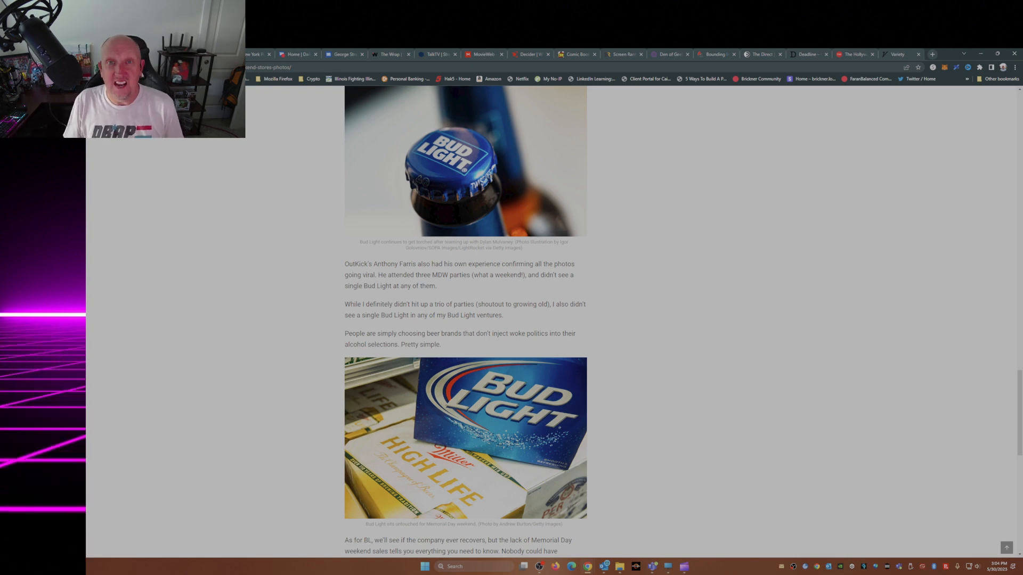
{"action": "scroll", "scroll_direction": "down", "scroll_amount": 3}
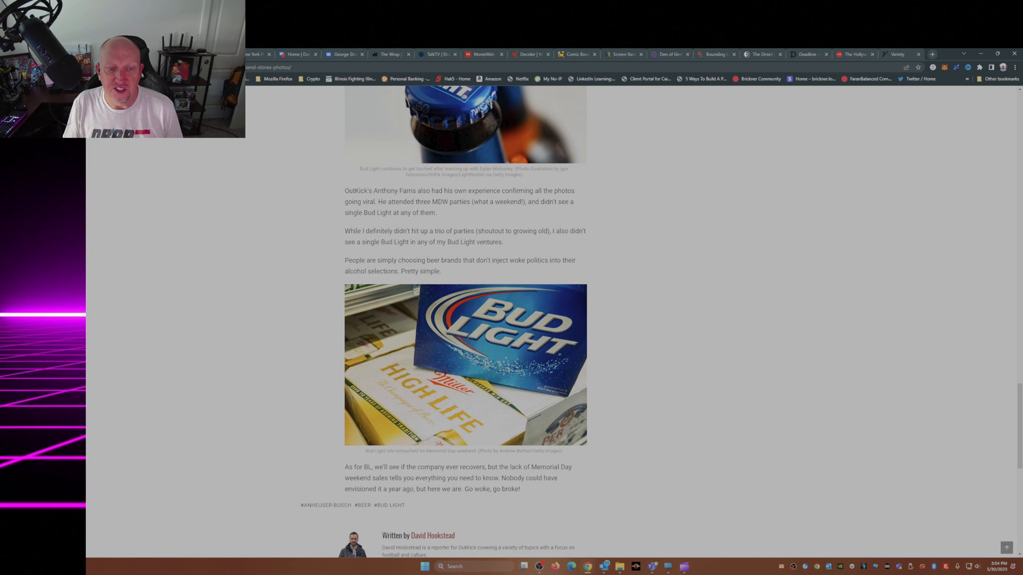
{"action": "scroll", "scroll_direction": "down", "scroll_amount": 3}
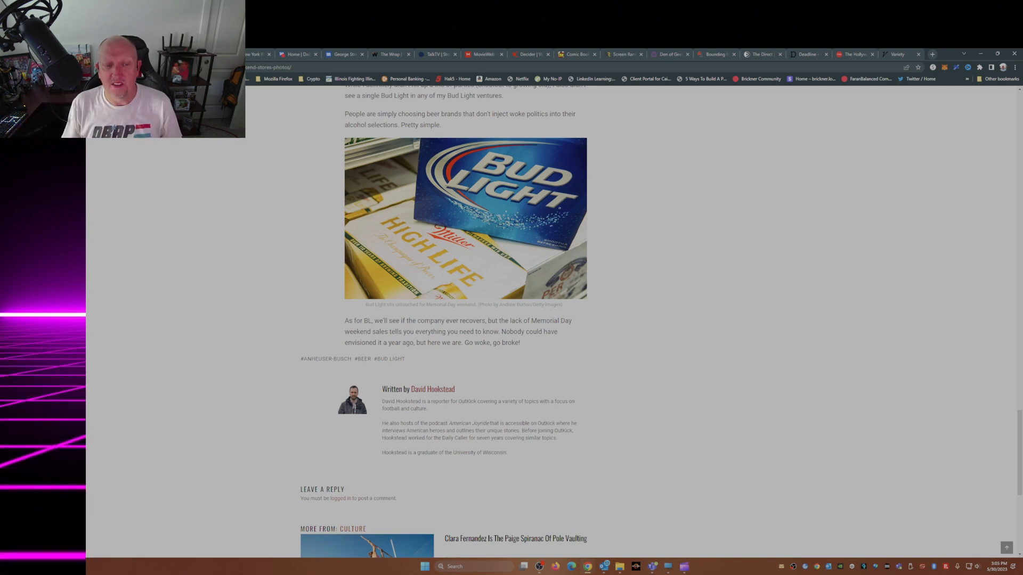
{"action": "scroll", "scroll_direction": "down", "scroll_amount": 3}
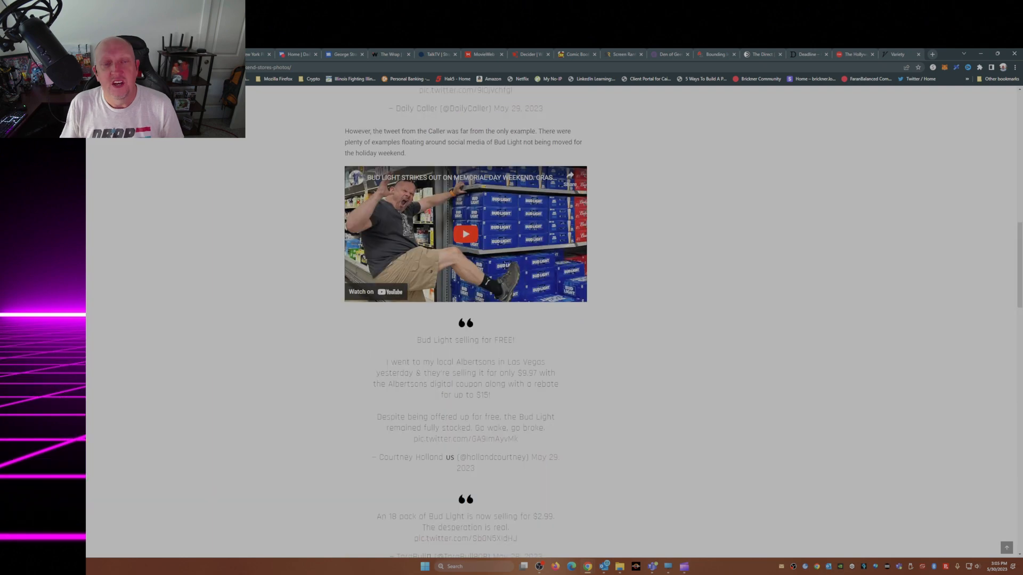
{"action": "scroll", "scroll_direction": "up", "scroll_amount": 3}
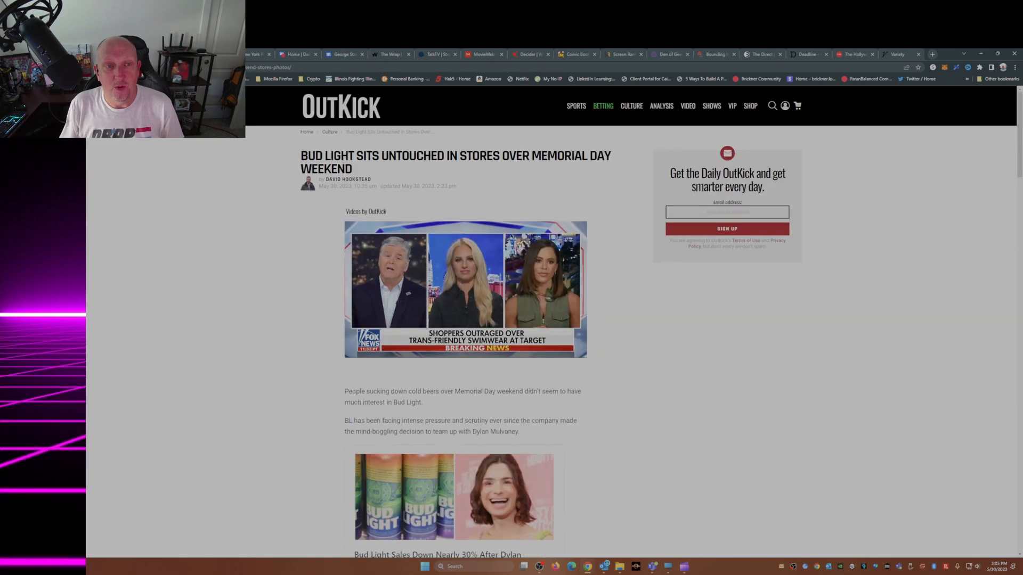